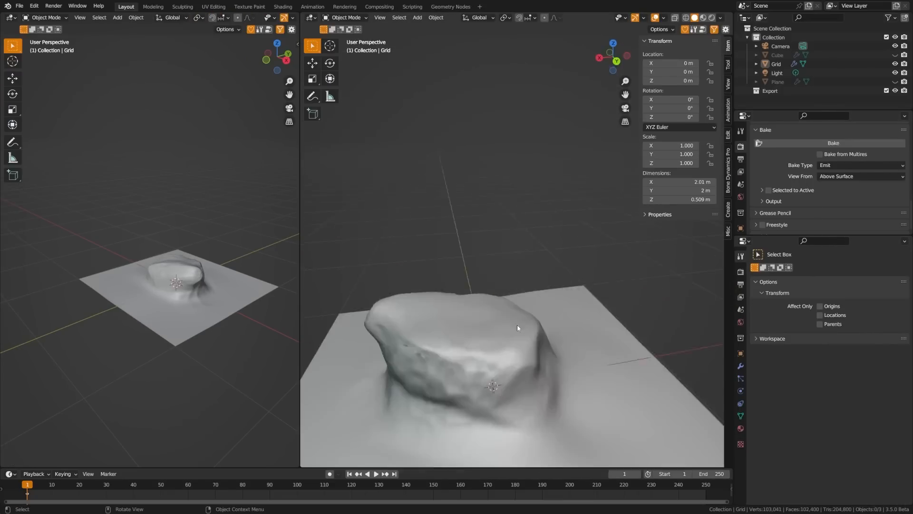
# Create a new 32-bit float image named VDM-Brush on the Image Texture node.
pyautogui.click(45, 17)
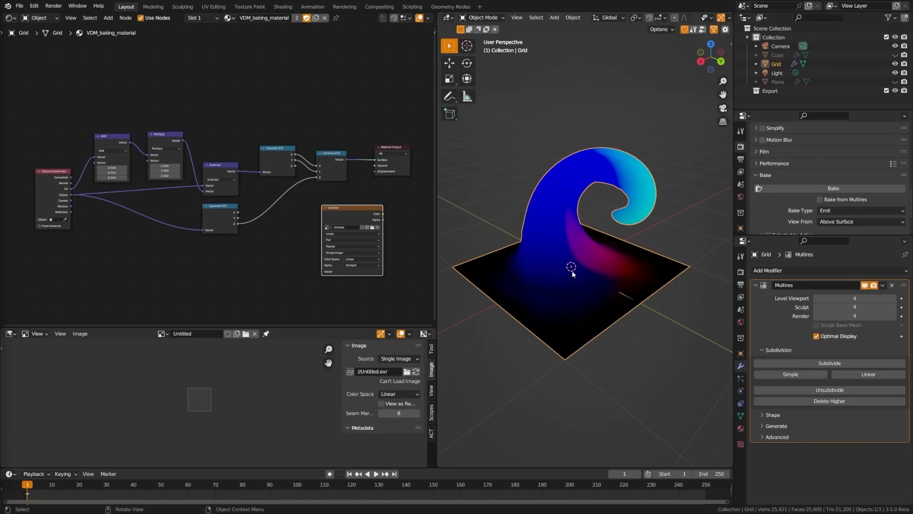
pyautogui.moveTo(628, 185)
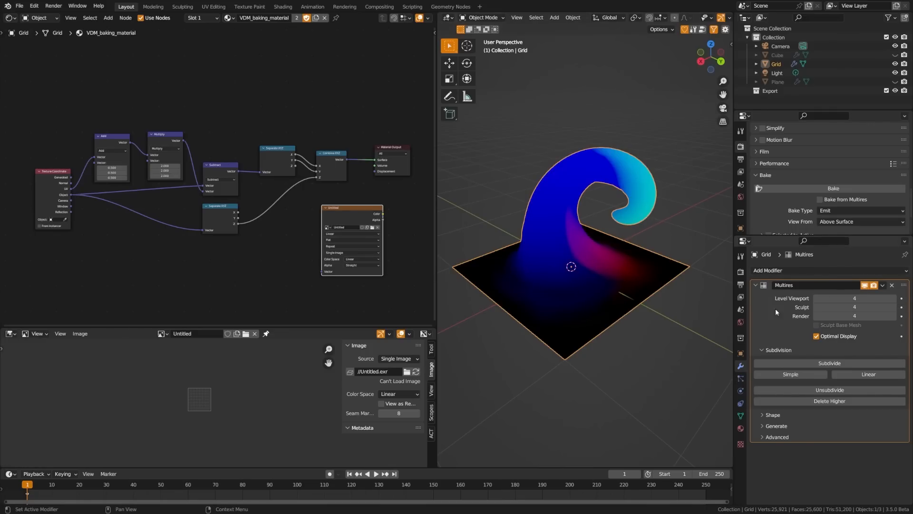
pyautogui.moveTo(893, 285)
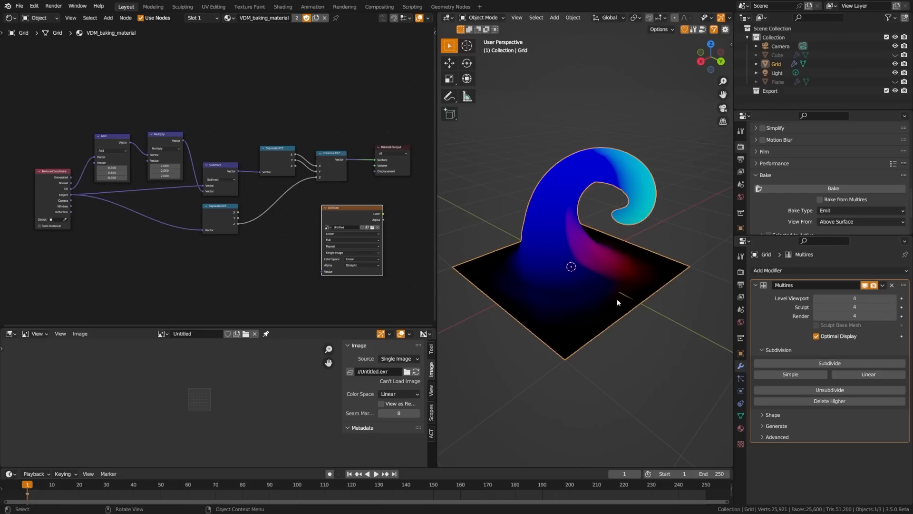
pyautogui.moveTo(671, 184)
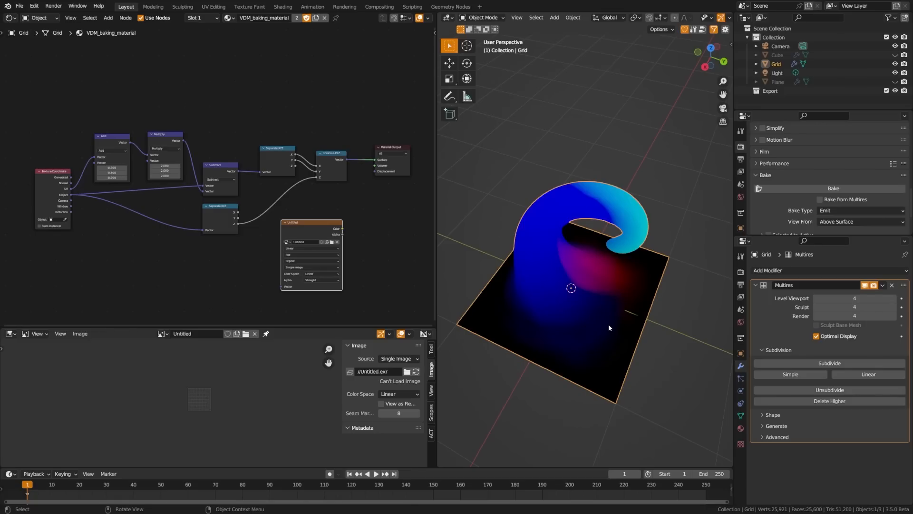
pyautogui.moveTo(604, 352)
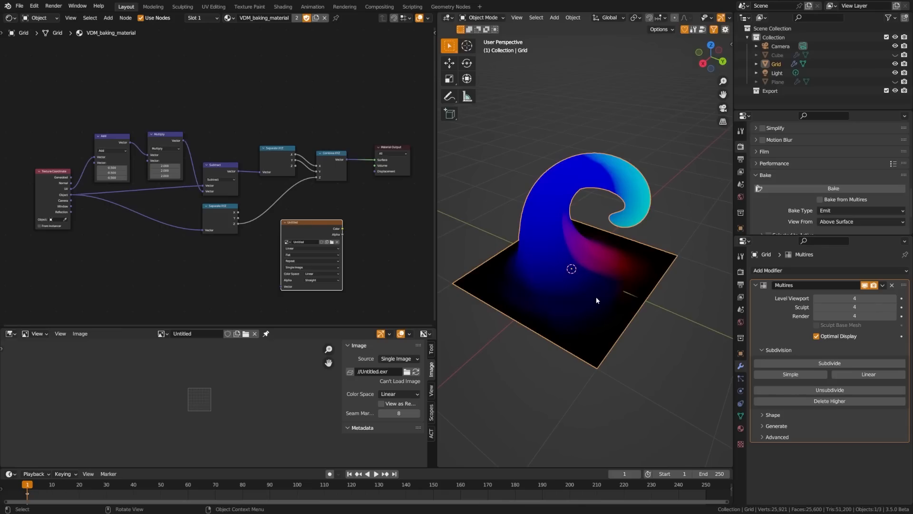
pyautogui.moveTo(650, 280)
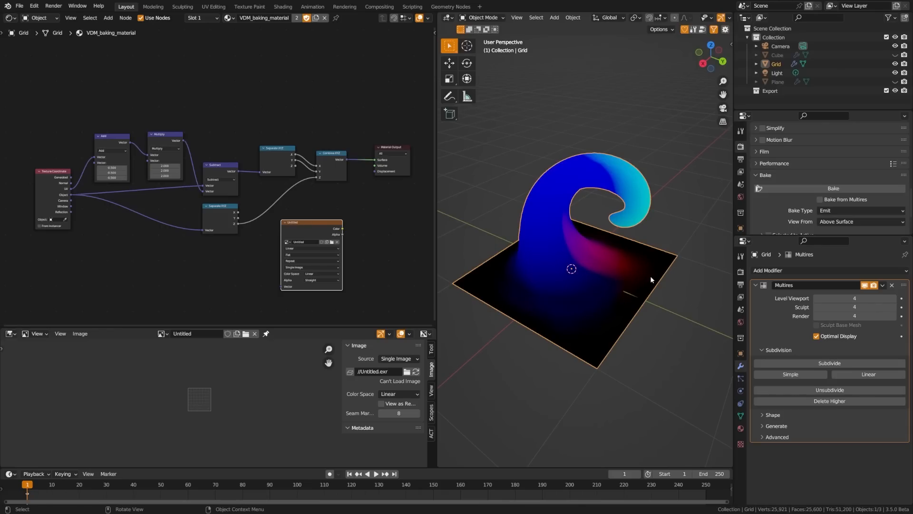
pyautogui.moveTo(614, 286)
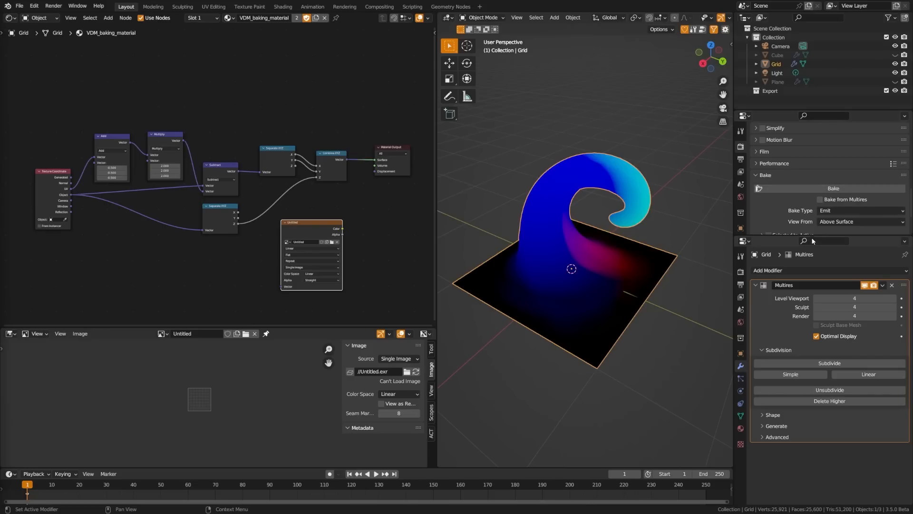
pyautogui.moveTo(816, 225)
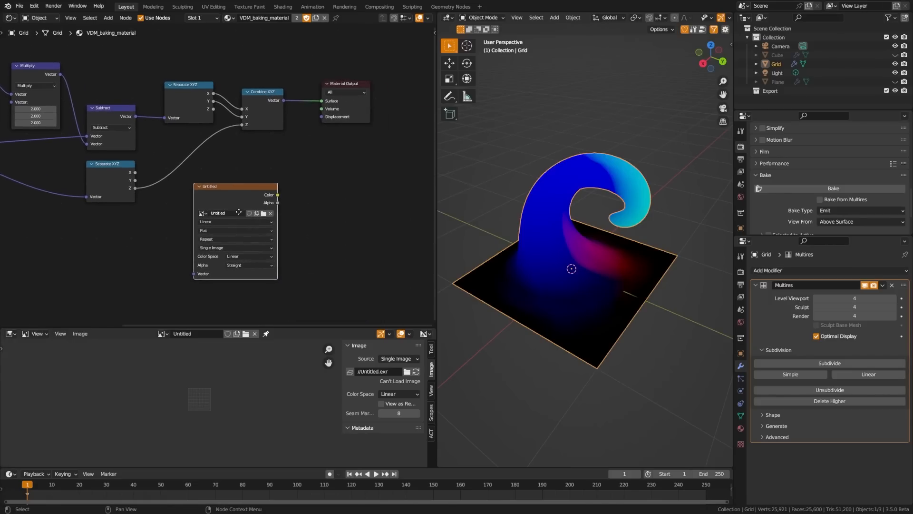
pyautogui.click(263, 212)
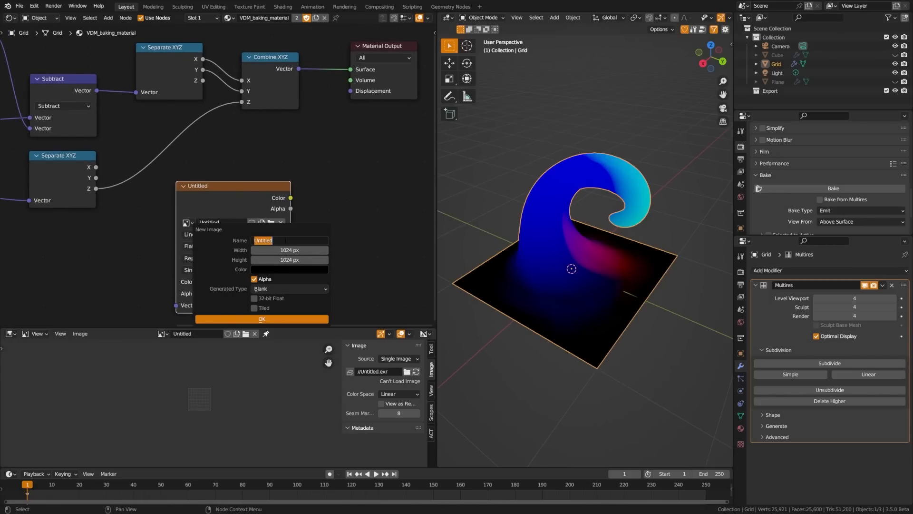
pyautogui.write('VDM-Brush')
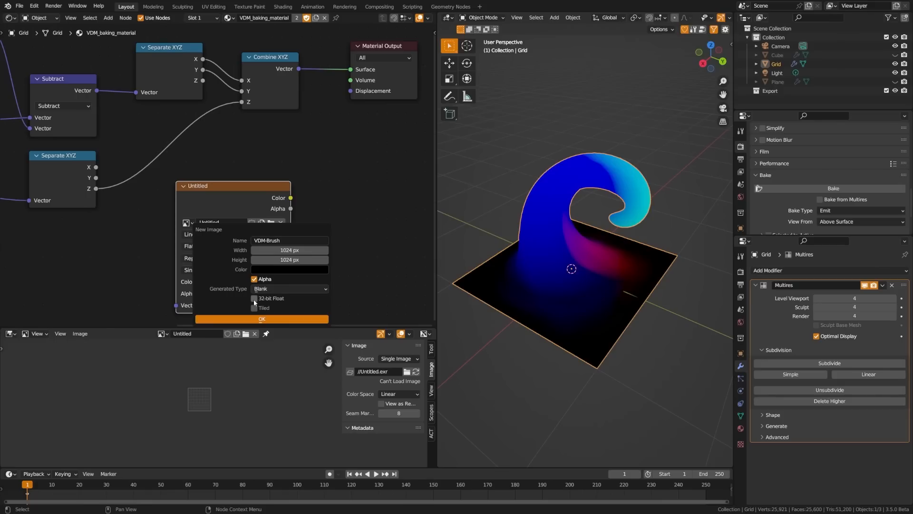
pyautogui.click(261, 319)
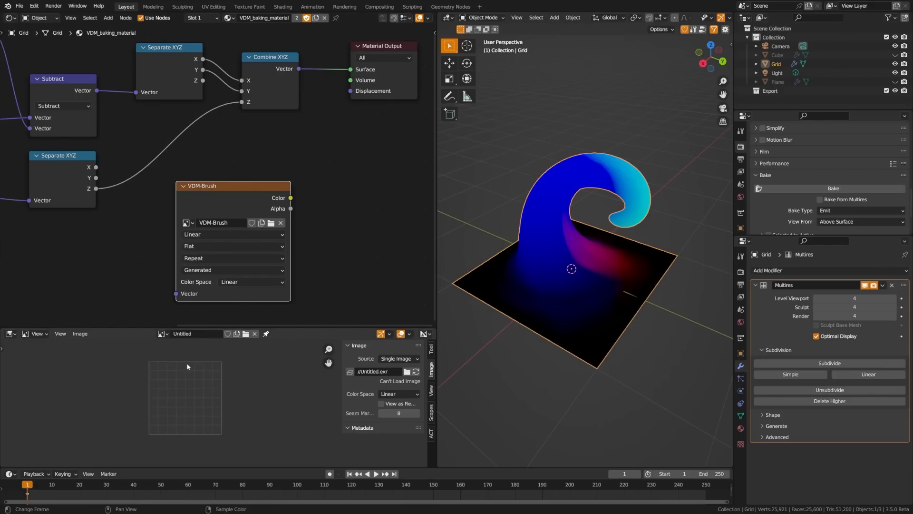
# Show VDM-Brush in the Image Editor, target its node and bake the emit displacement into it.
pyautogui.click(398, 359)
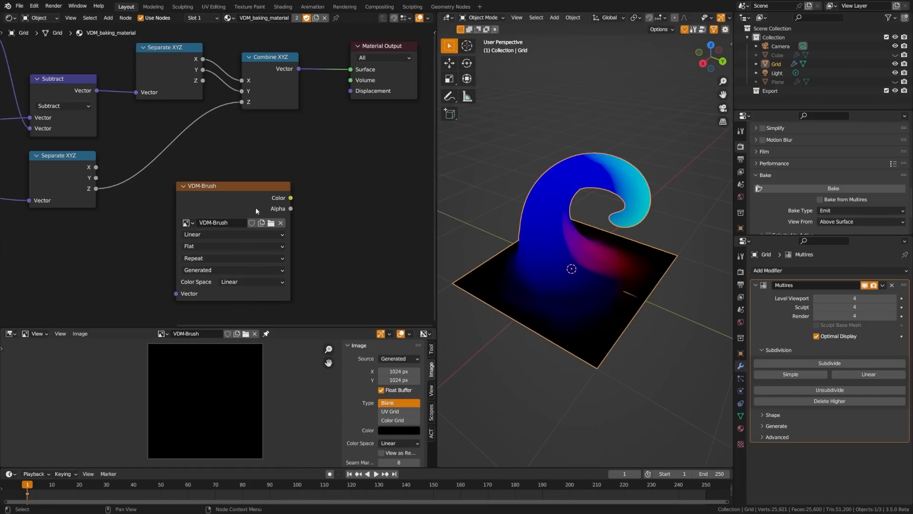
pyautogui.click(211, 195)
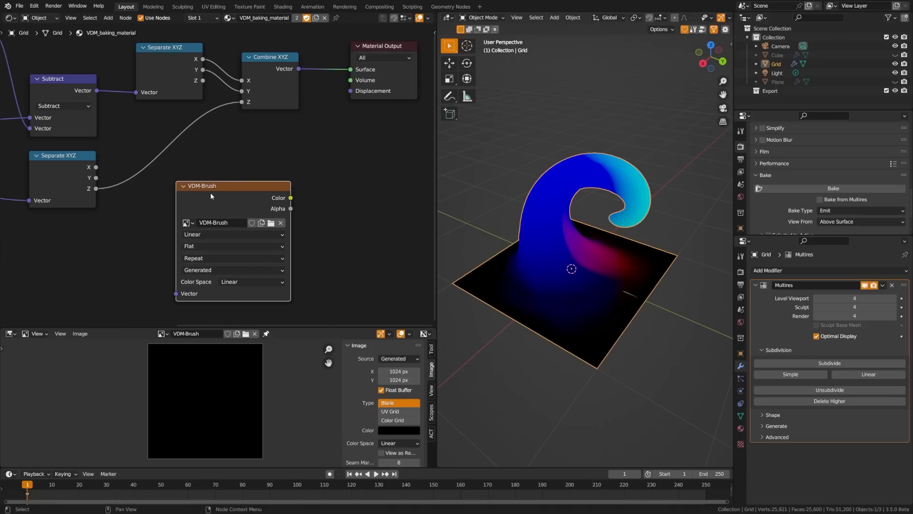
pyautogui.moveTo(596, 269)
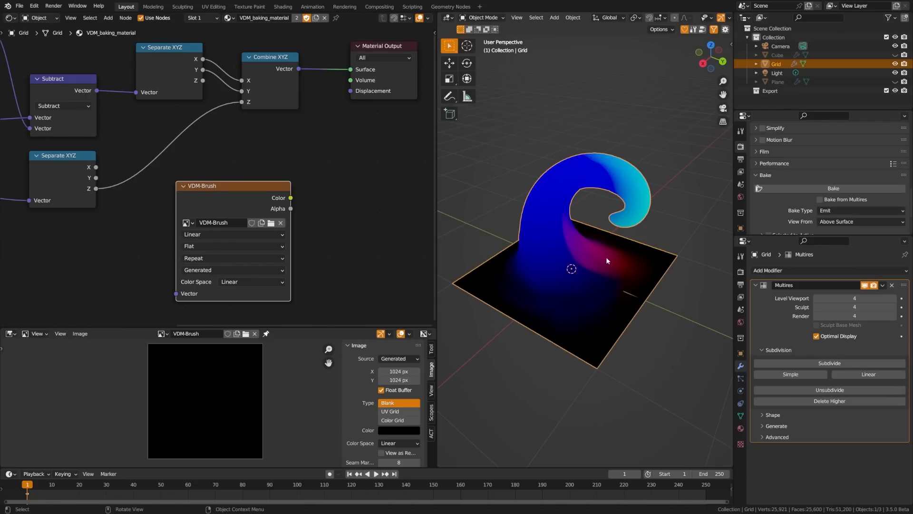
pyautogui.moveTo(803, 198)
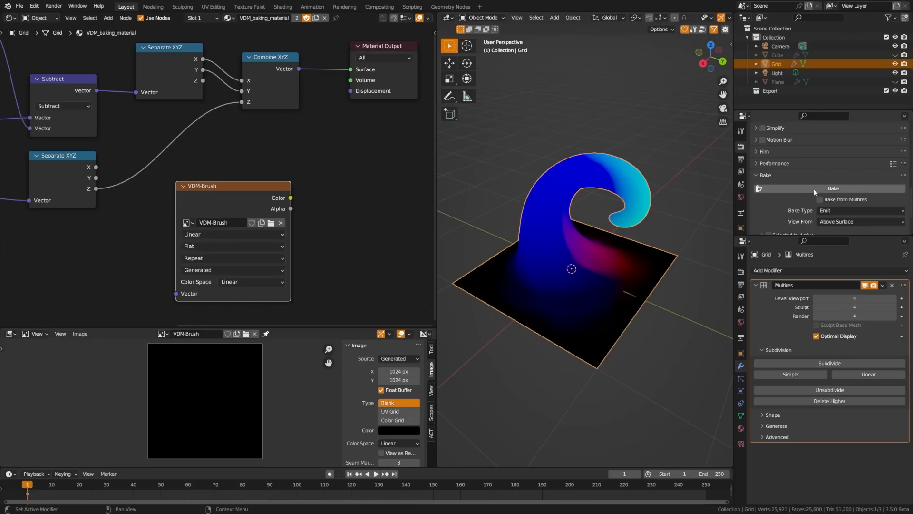
pyautogui.moveTo(818, 201)
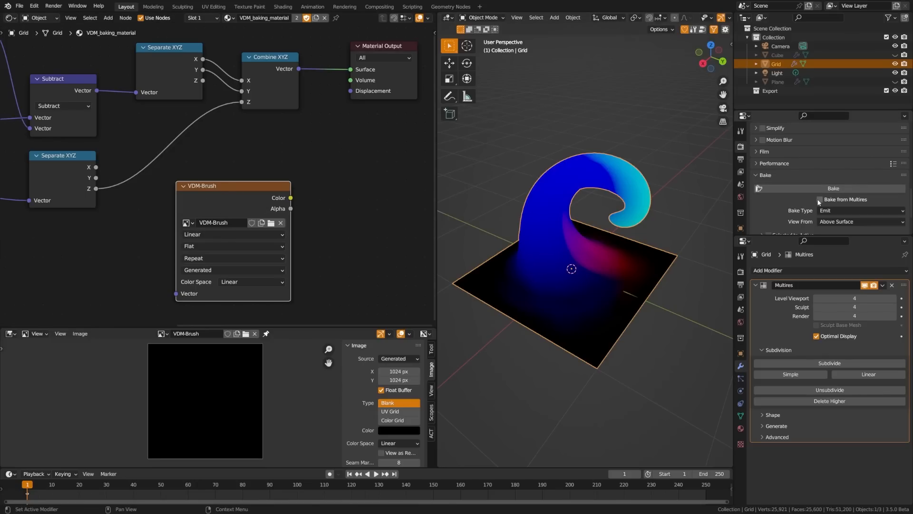
pyautogui.click(832, 187)
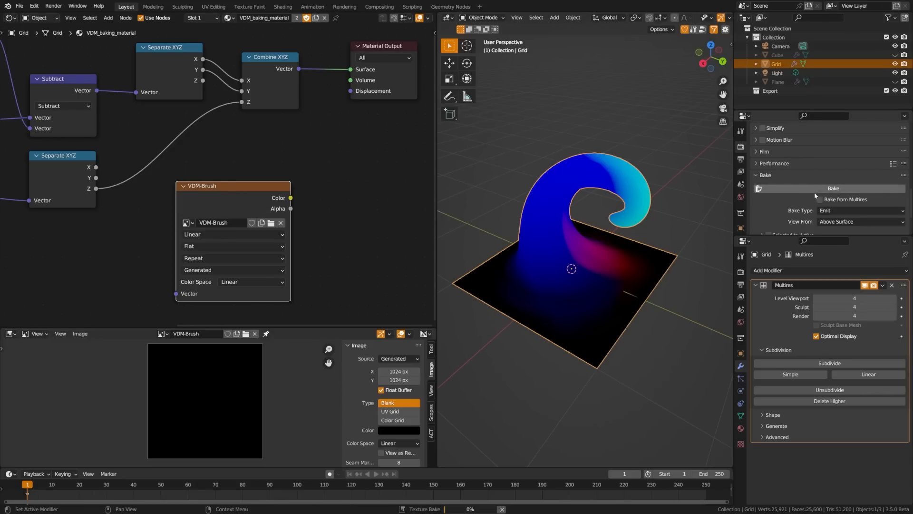
pyautogui.click(832, 189)
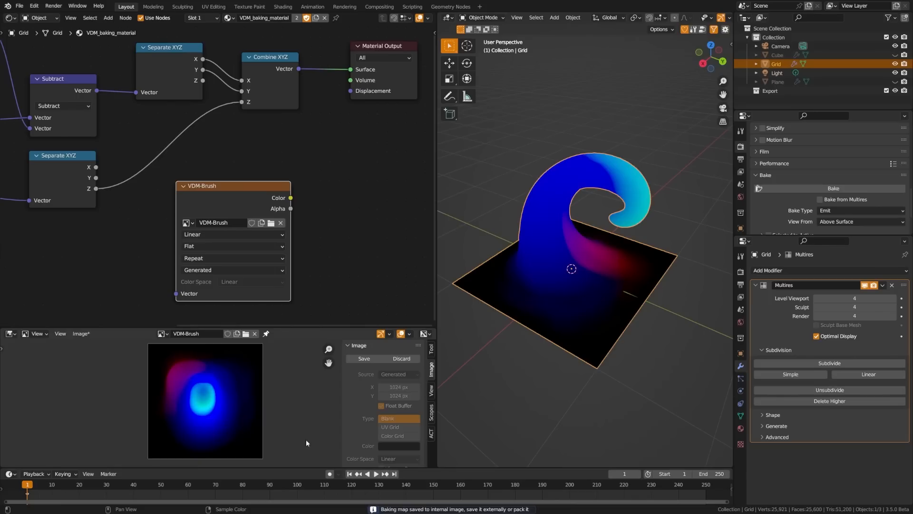
pyautogui.moveTo(85, 341)
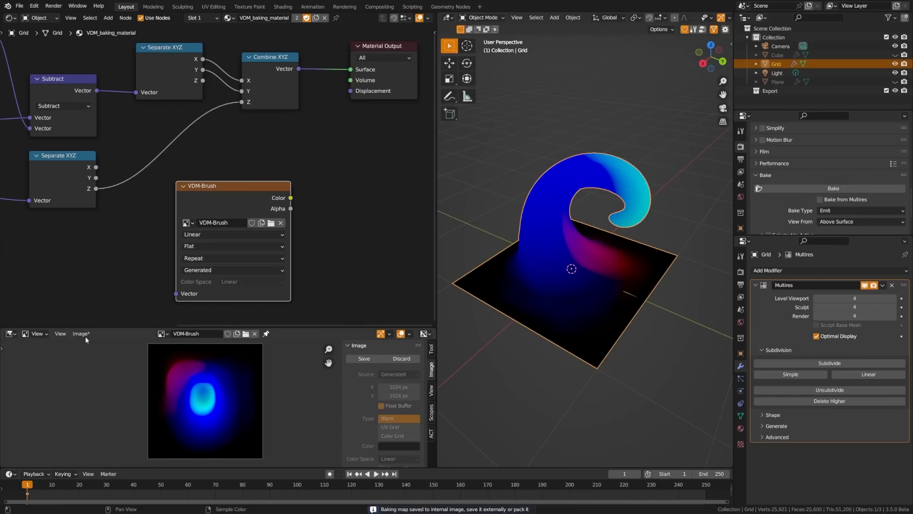
# Save the baked image as an RGB OpenEXR file named VDM-Brush.exr.
pyautogui.click(80, 334)
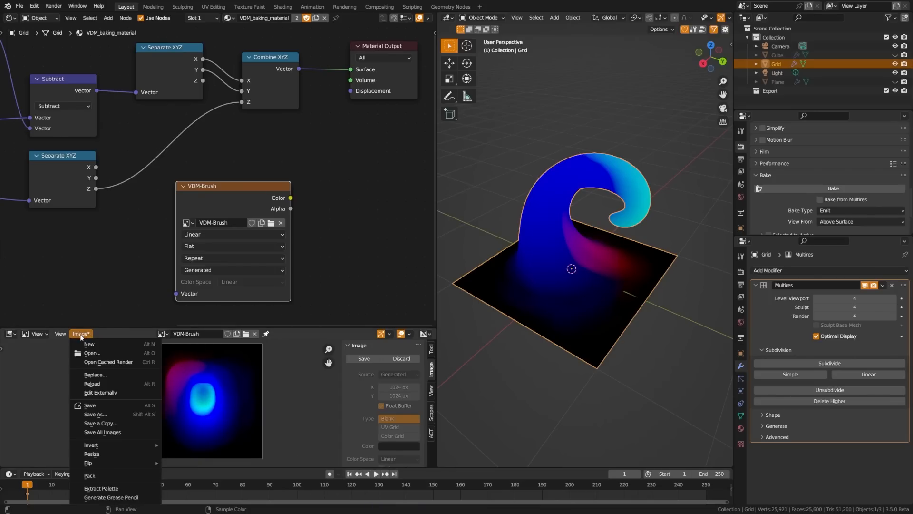
pyautogui.click(94, 413)
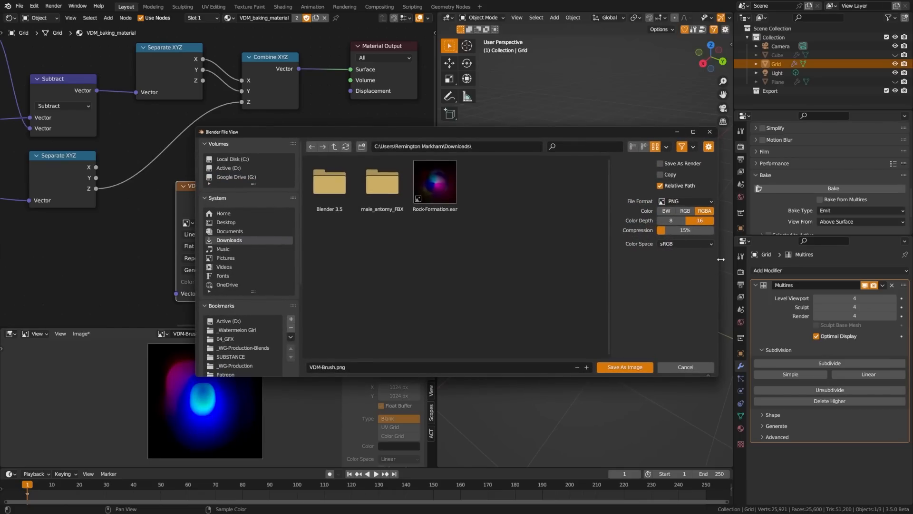
pyautogui.click(686, 201)
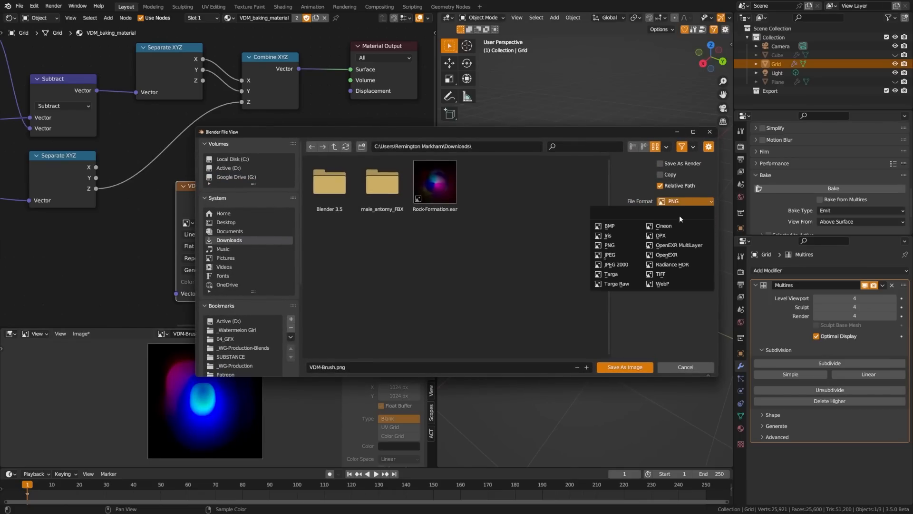
pyautogui.moveTo(666, 255)
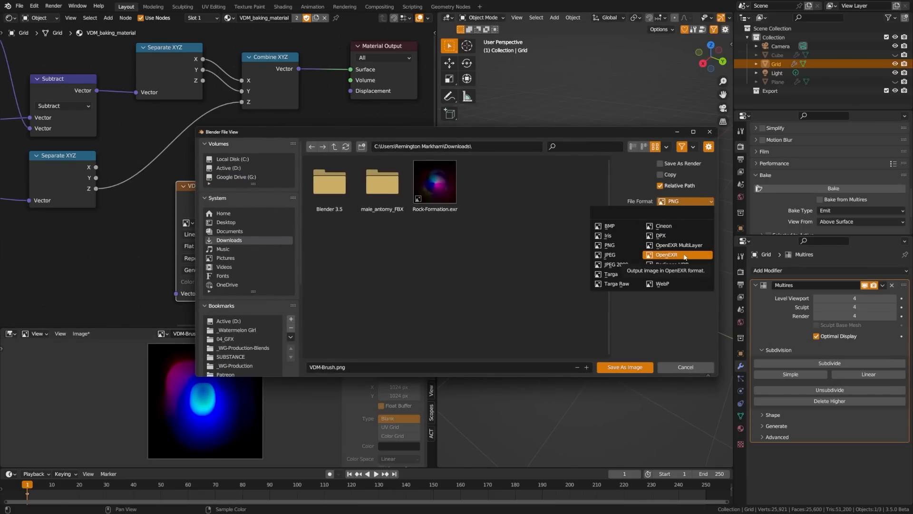
pyautogui.click(666, 255)
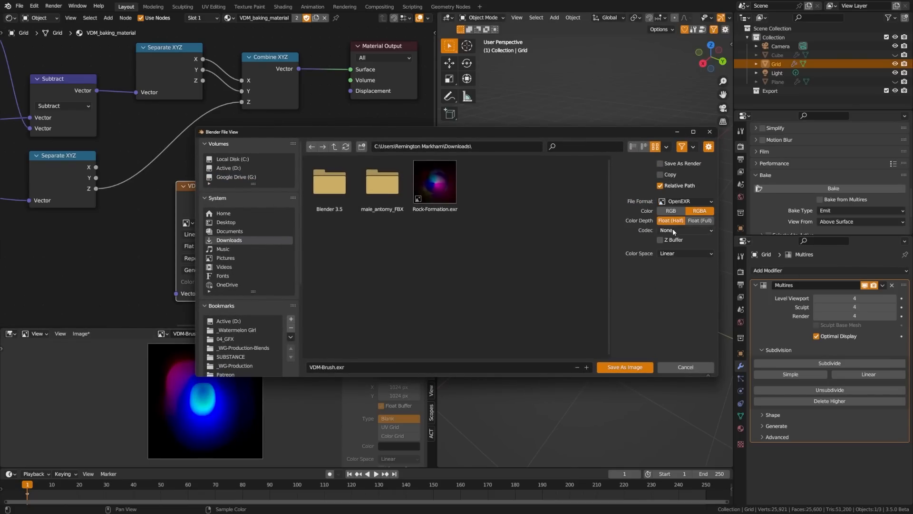
pyautogui.click(670, 211)
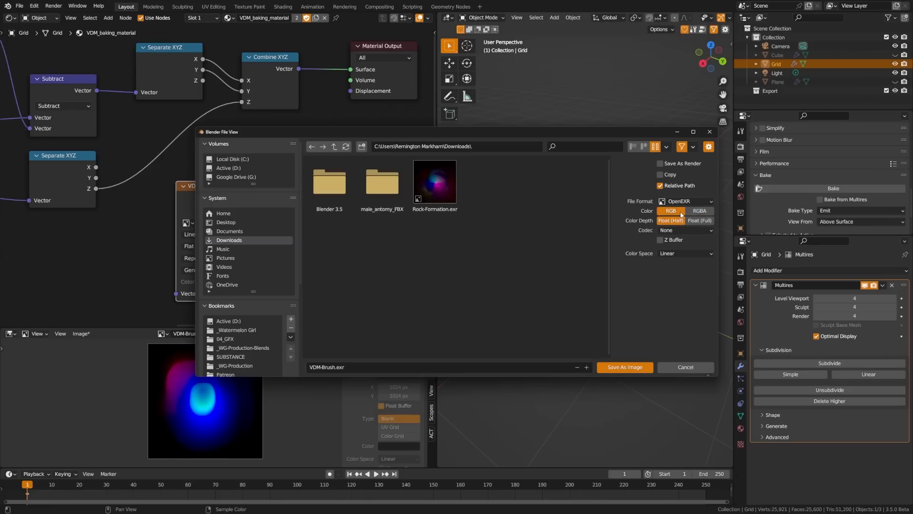
pyautogui.moveTo(344, 390)
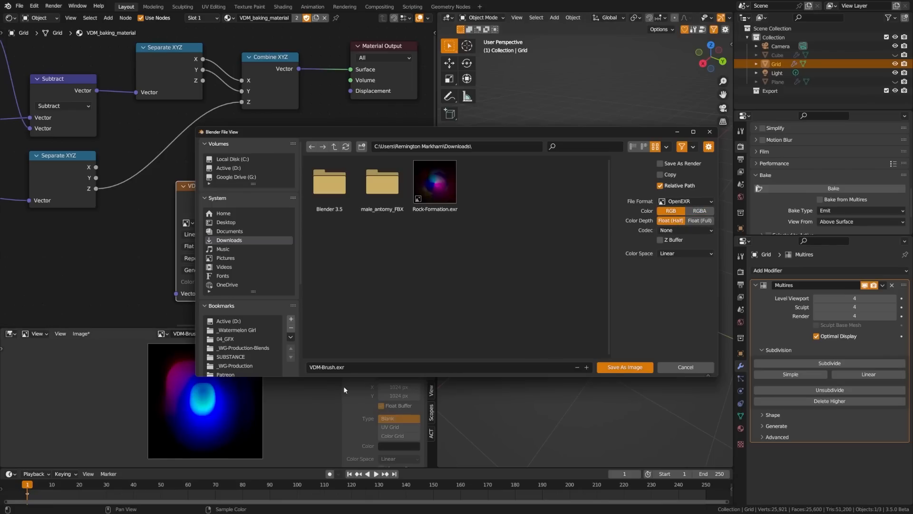
pyautogui.click(624, 367)
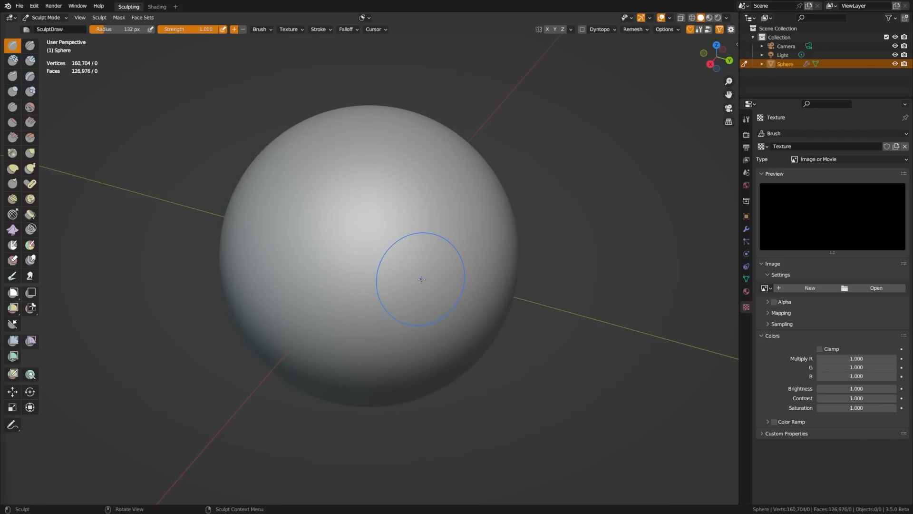
pyautogui.moveTo(809, 235)
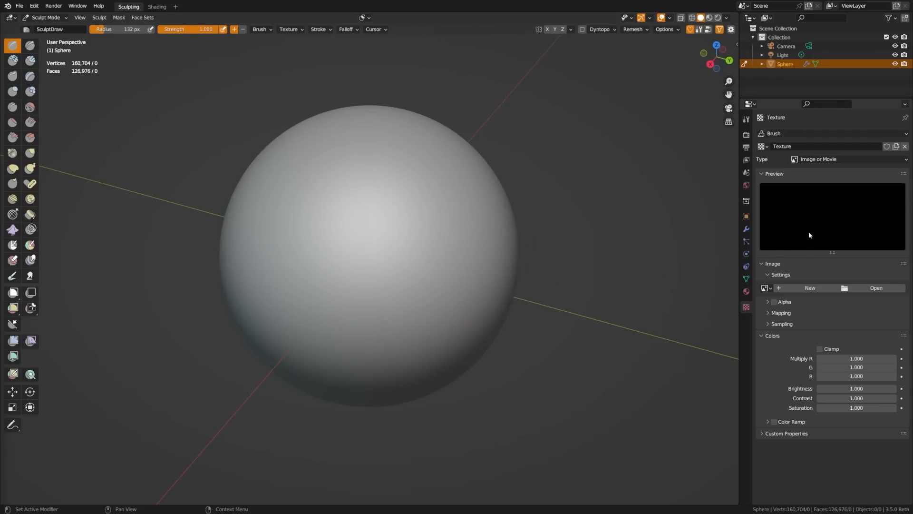
pyautogui.moveTo(743, 312)
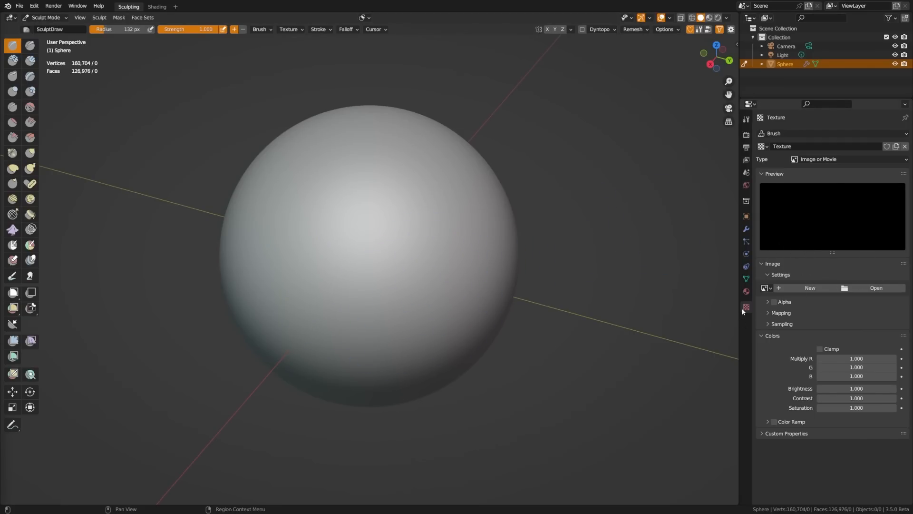
# Load VDM-Brush.exr as the sculpt brush texture image.
pyautogui.click(876, 287)
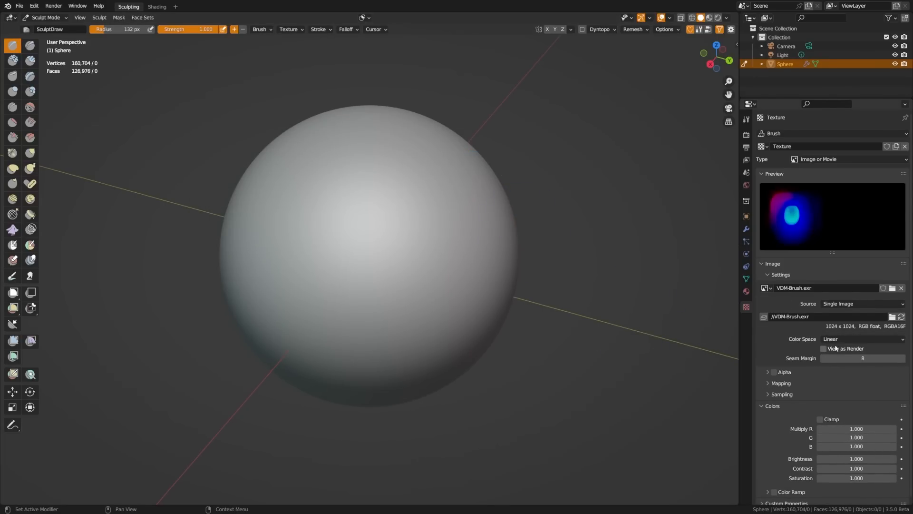
pyautogui.moveTo(430, 241)
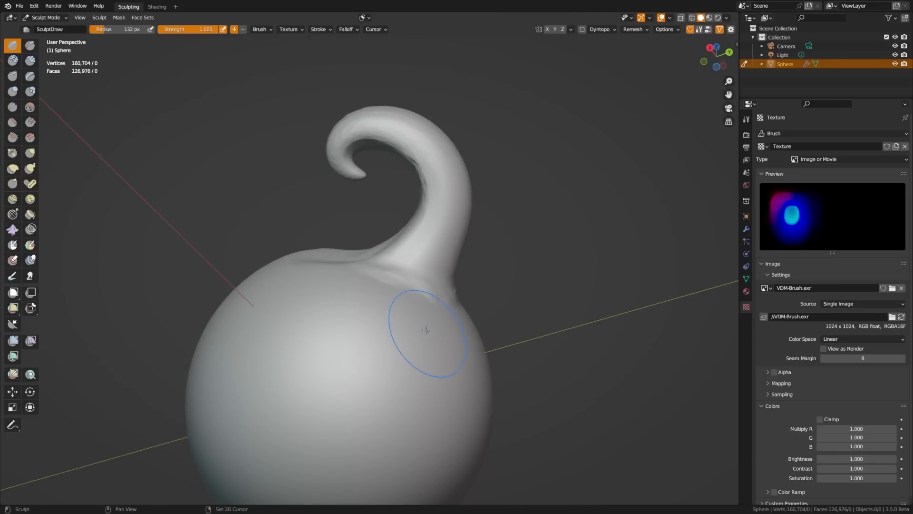
pyautogui.moveTo(344, 175)
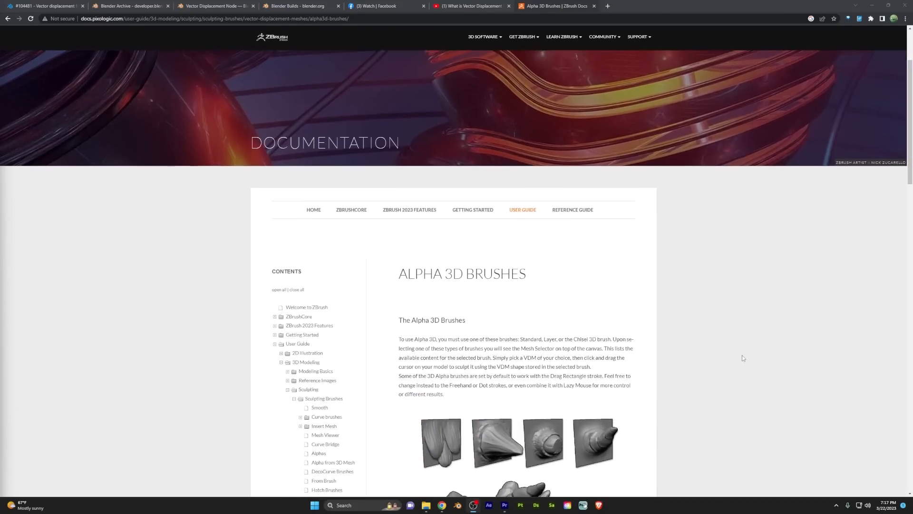
pyautogui.scroll(-3)
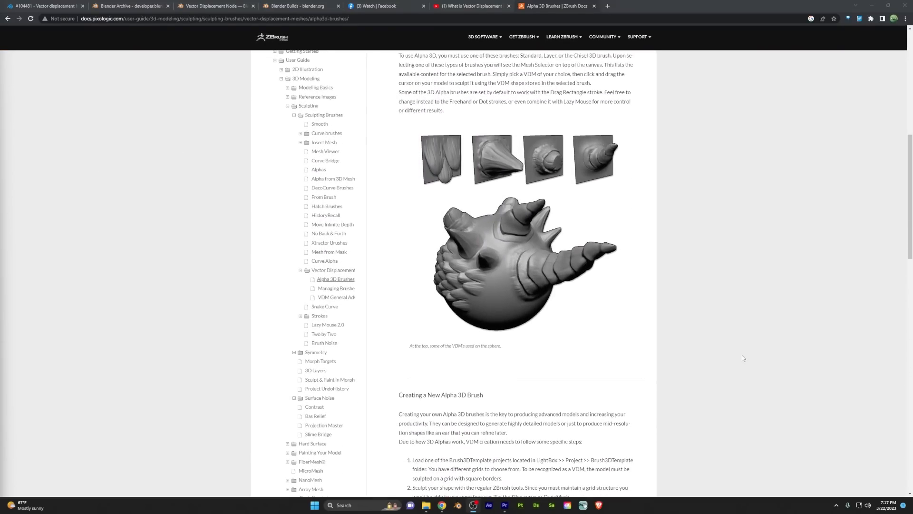
pyautogui.scroll(-3)
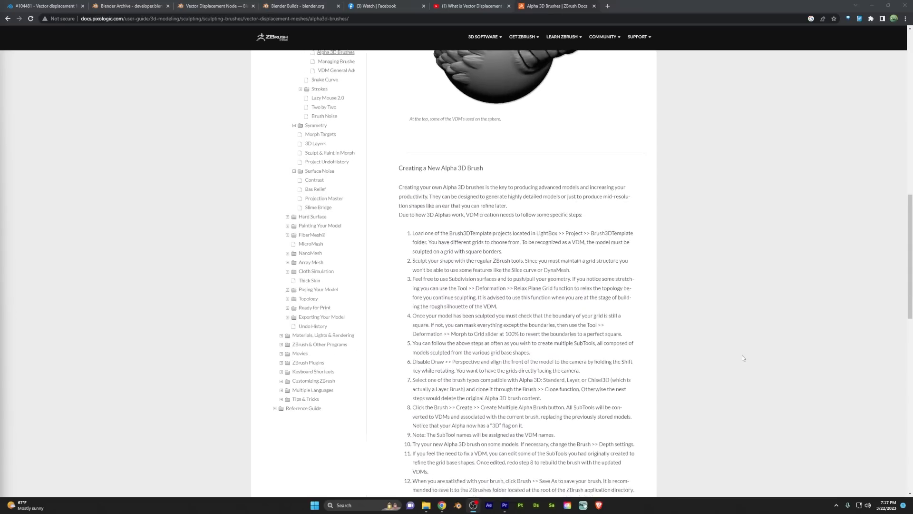
pyautogui.scroll(-3)
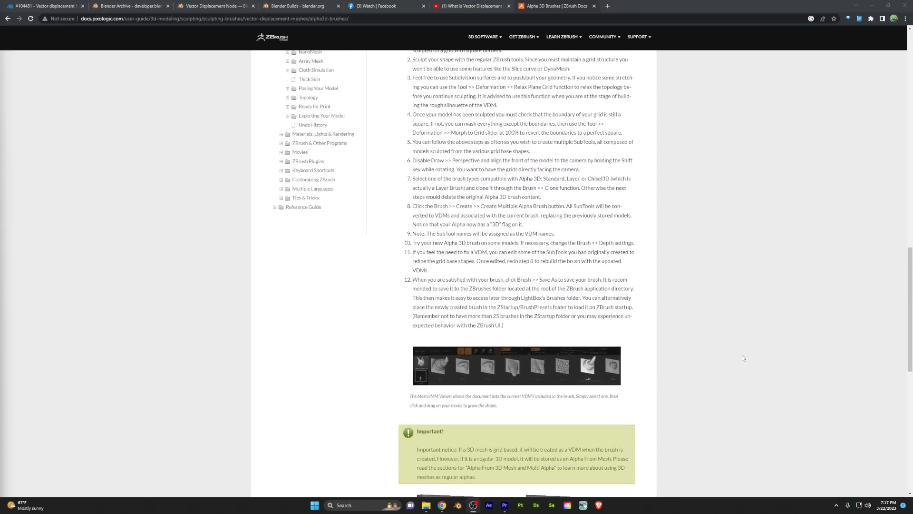
pyautogui.scroll(3)
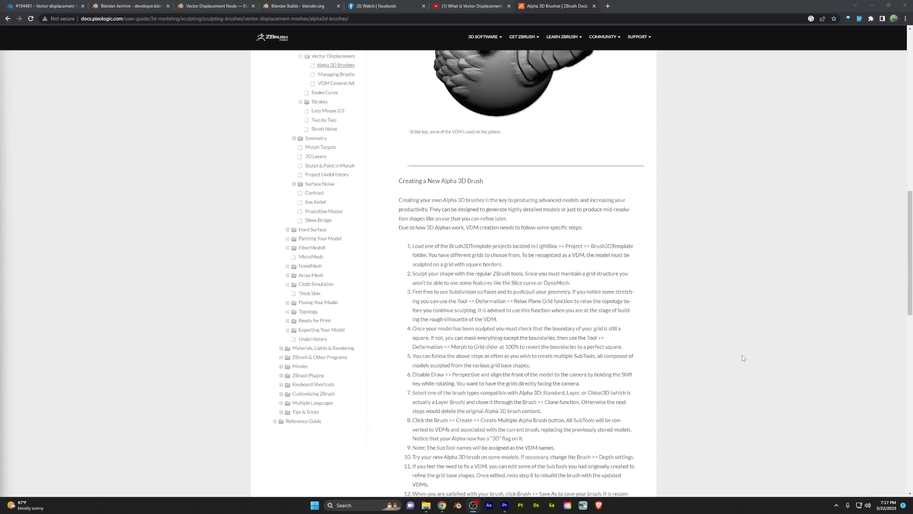
pyautogui.scroll(-3)
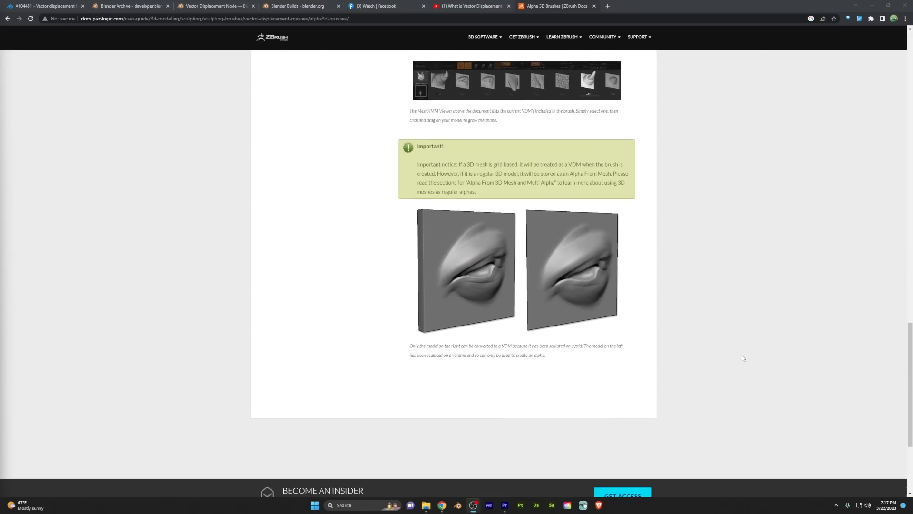
pyautogui.scroll(-3)
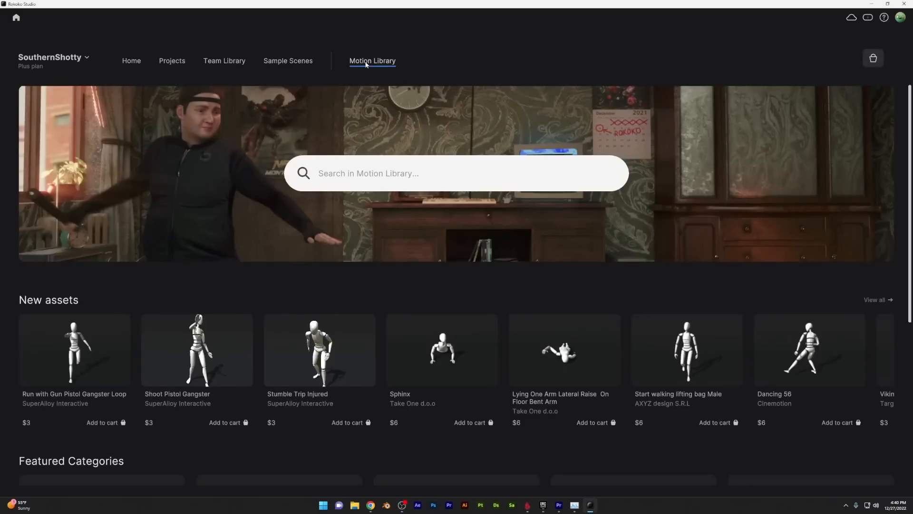
# Search the Motion Library for 'running', listing 88 matching assets.
pyautogui.scroll(-3)
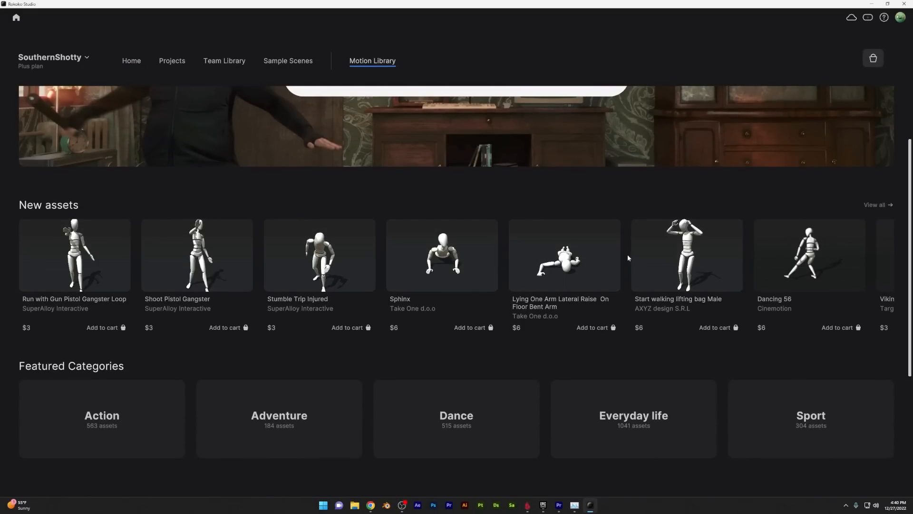
pyautogui.click(808, 255)
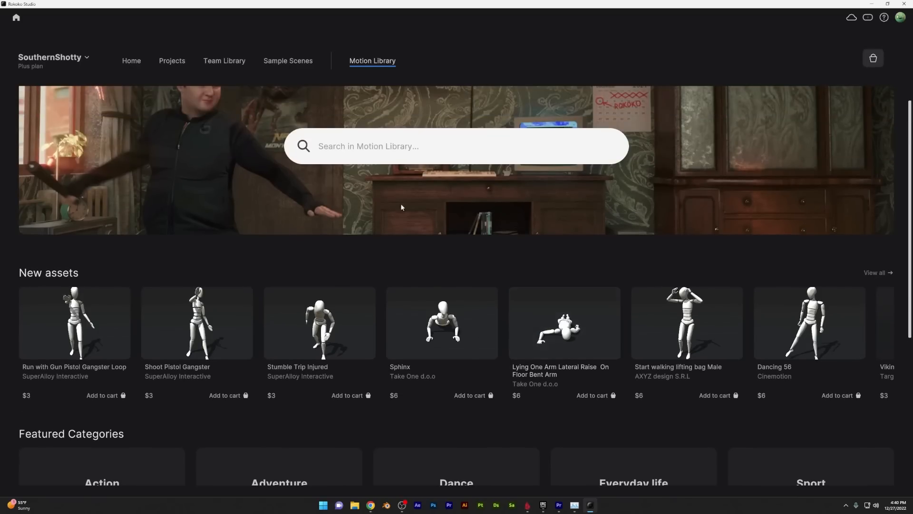
pyautogui.write('runn')
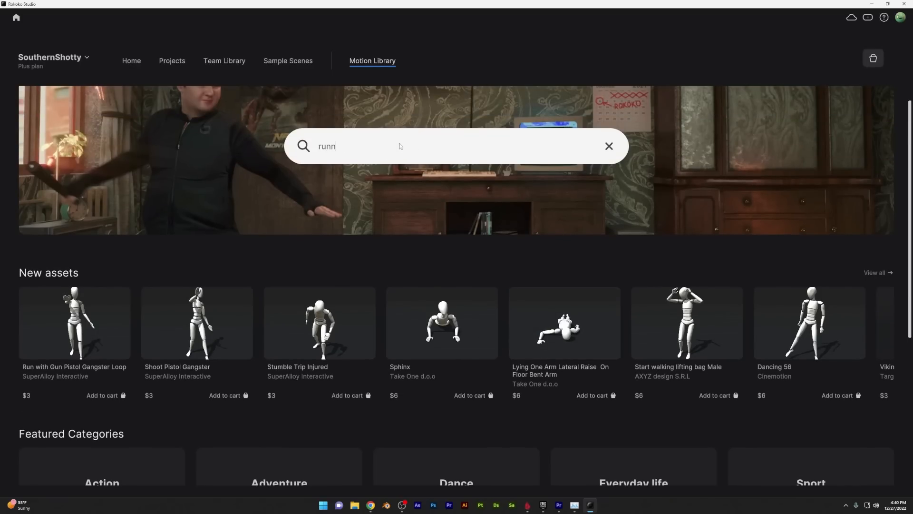
pyautogui.press('Return')
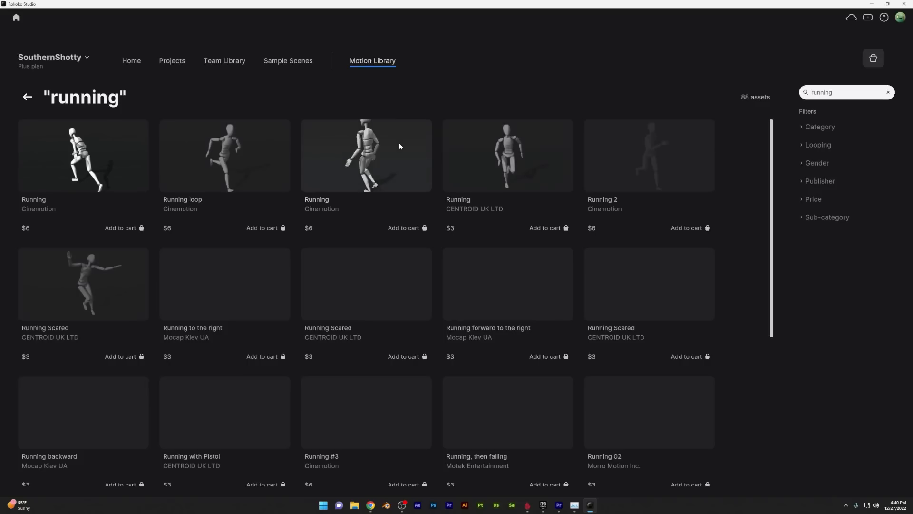